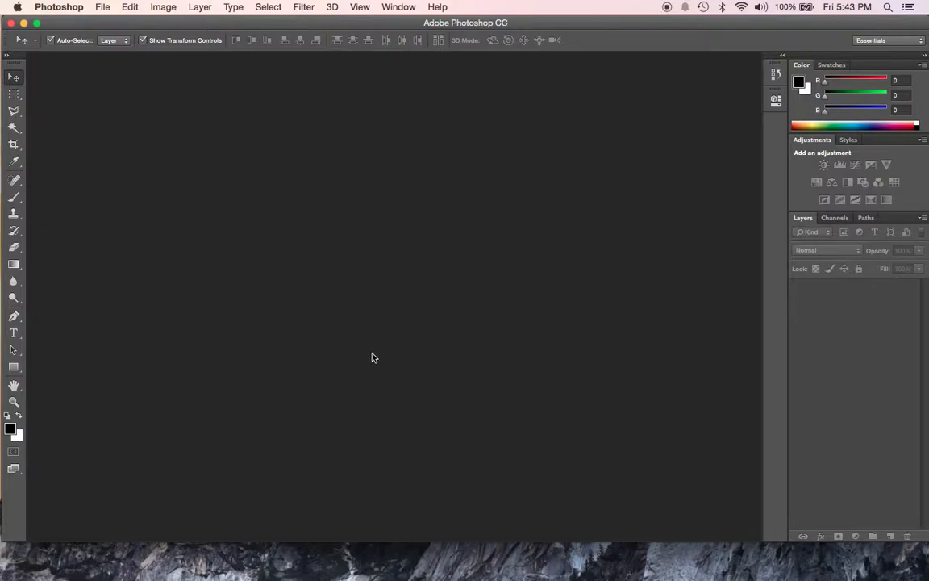
mouse_move(371, 358)
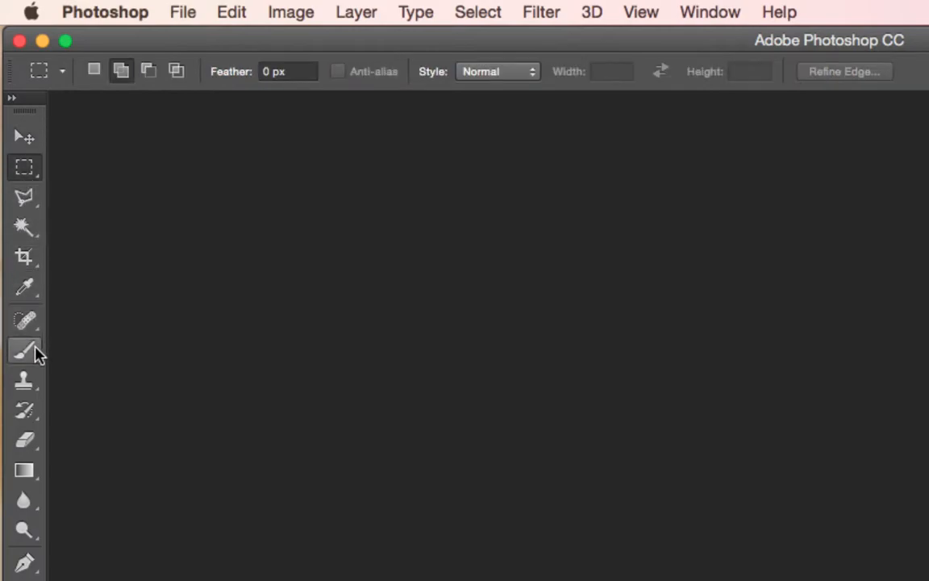
Try the Brush and Move tools and look through the Window panel options.
left_click(24, 349)
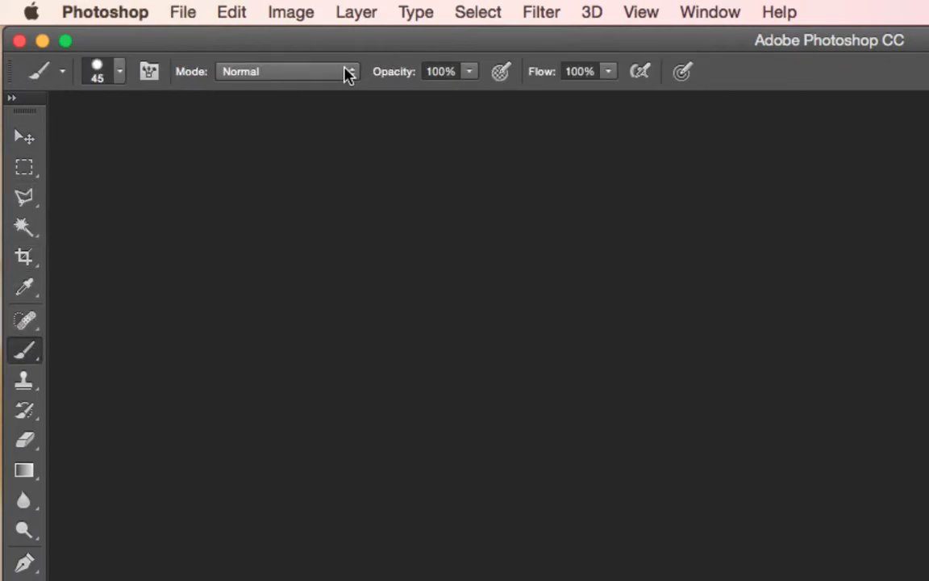
left_click(24, 135)
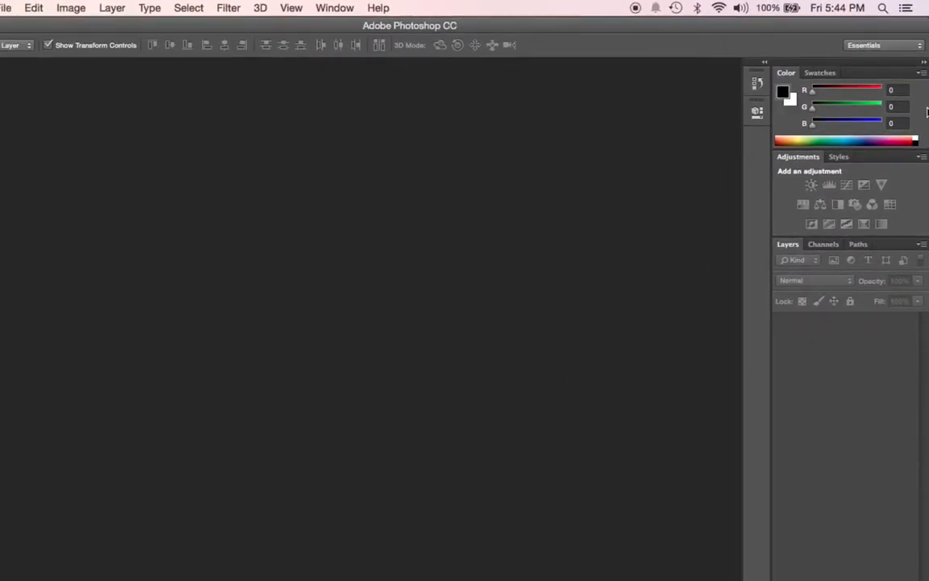
mouse_move(475, 158)
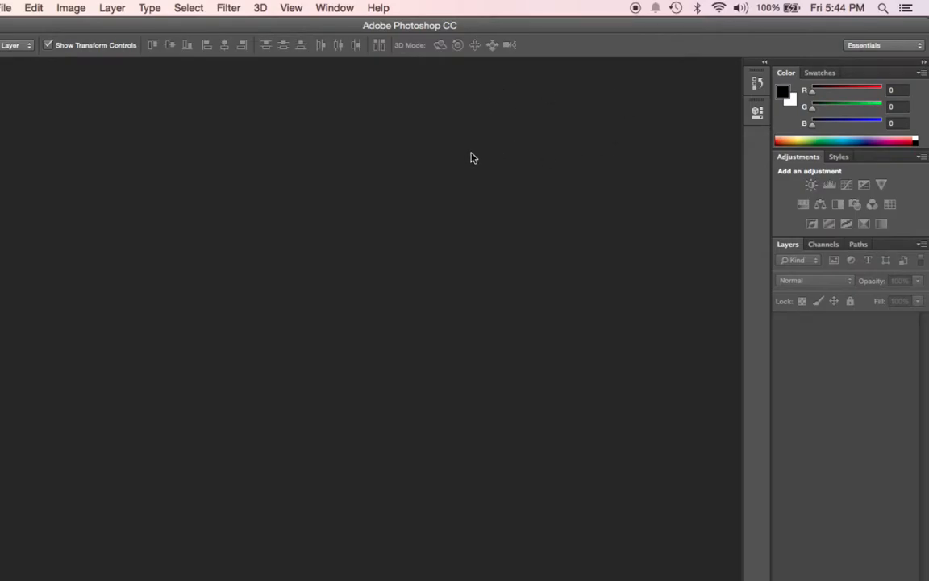
left_click(400, 6)
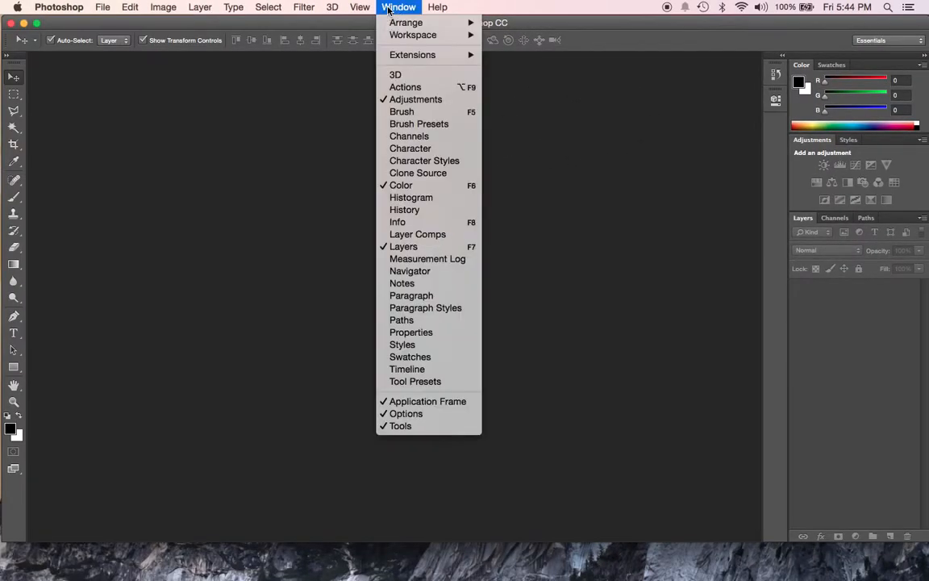
mouse_move(413, 36)
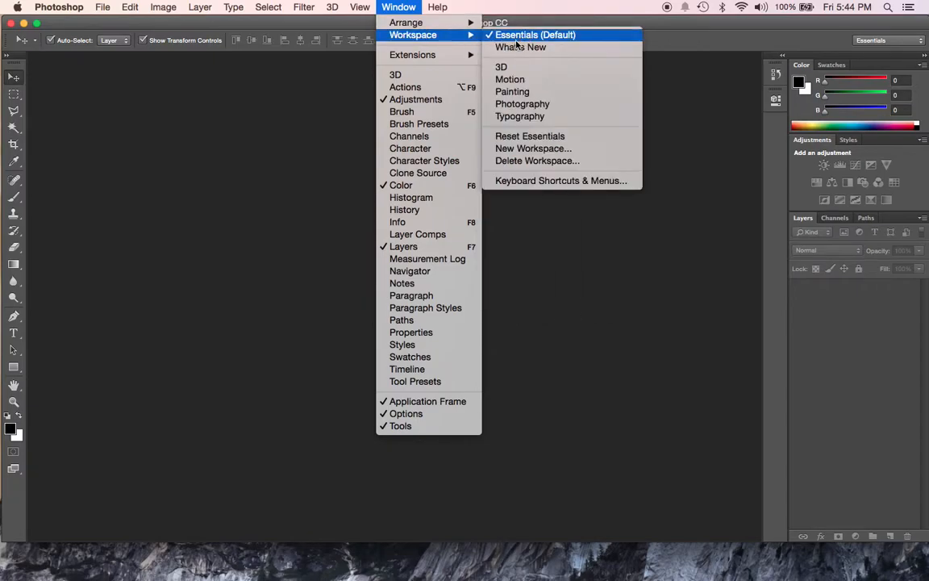
mouse_move(523, 40)
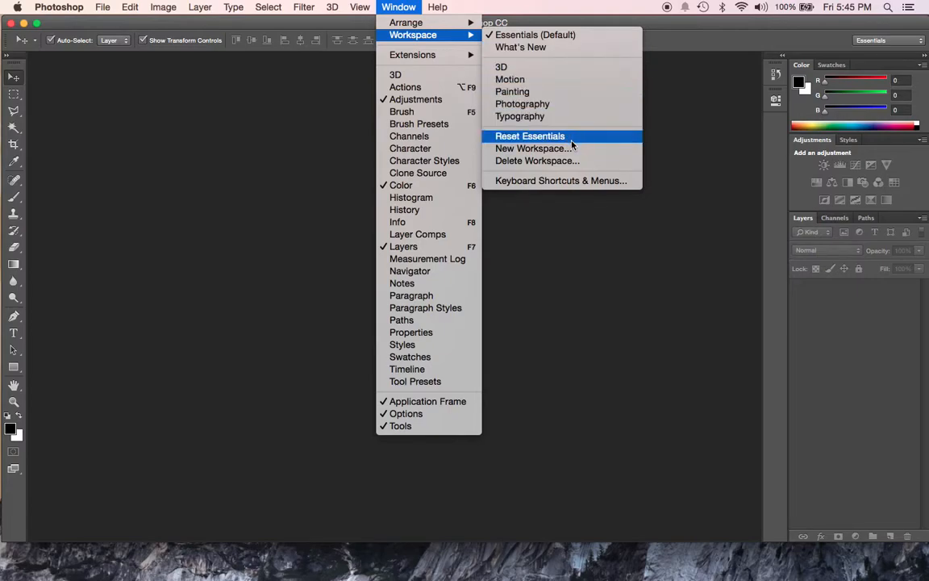
mouse_move(436, 39)
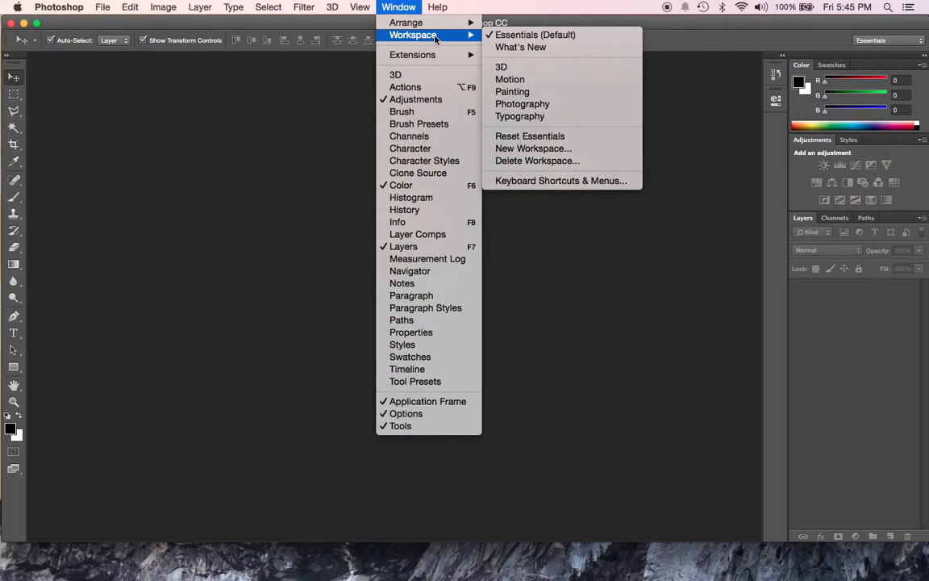
mouse_move(479, 8)
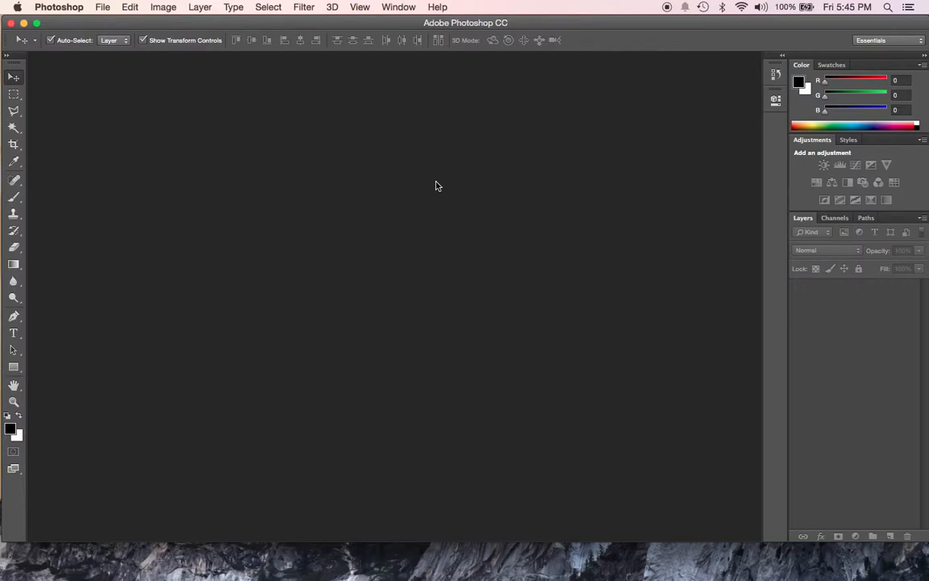
mouse_move(208, 100)
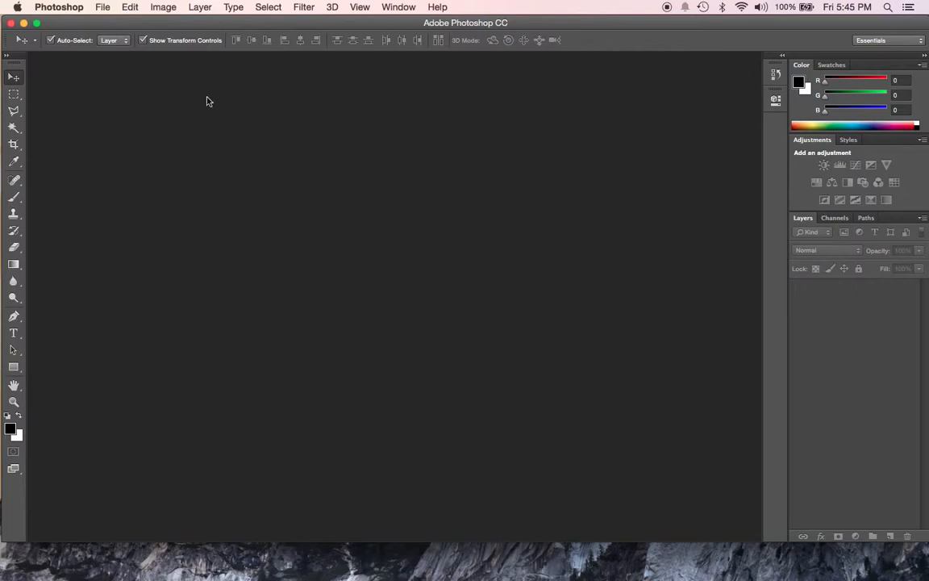
Create a new document from the Default Photoshop Size preset: 7×5 in, 72 ppi, white background.
left_click(103, 6)
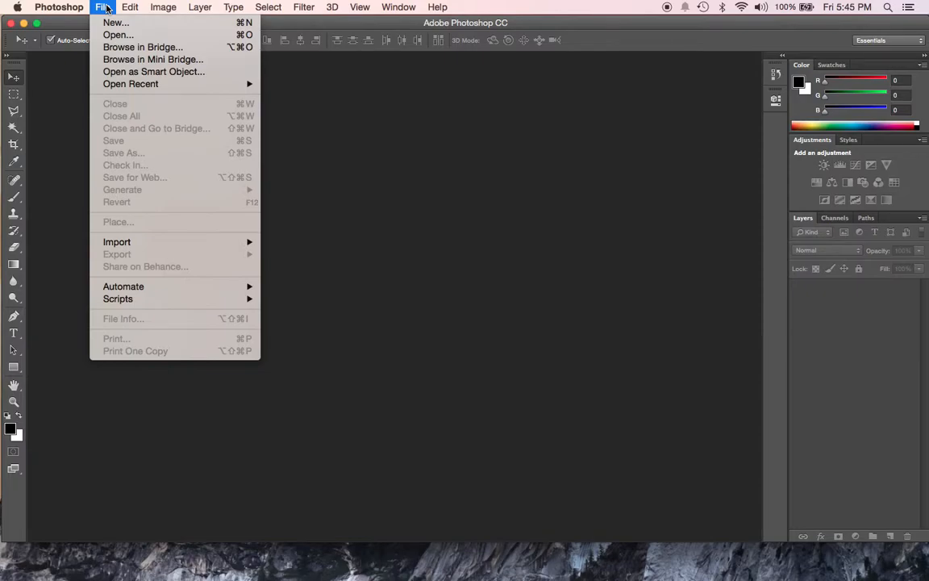
mouse_move(110, 11)
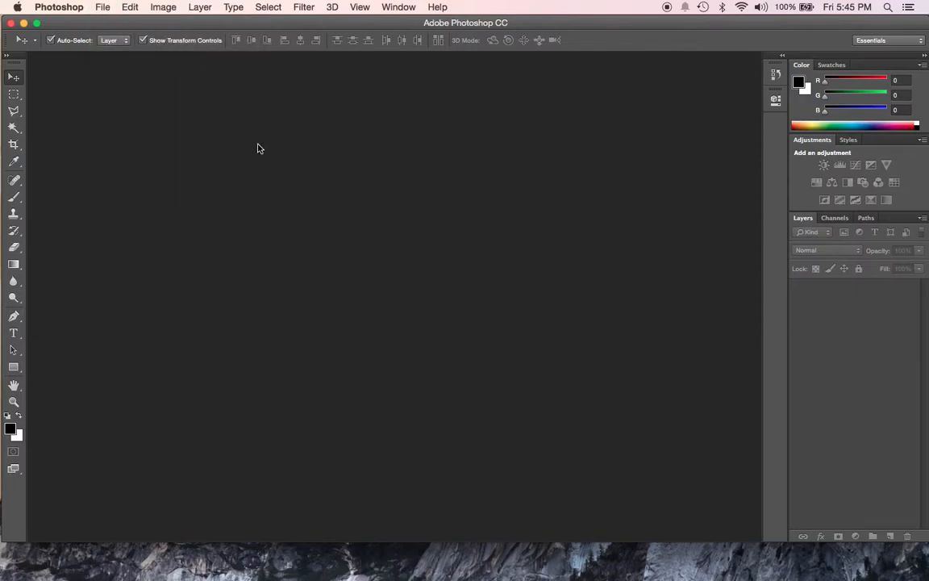
left_click(104, 7)
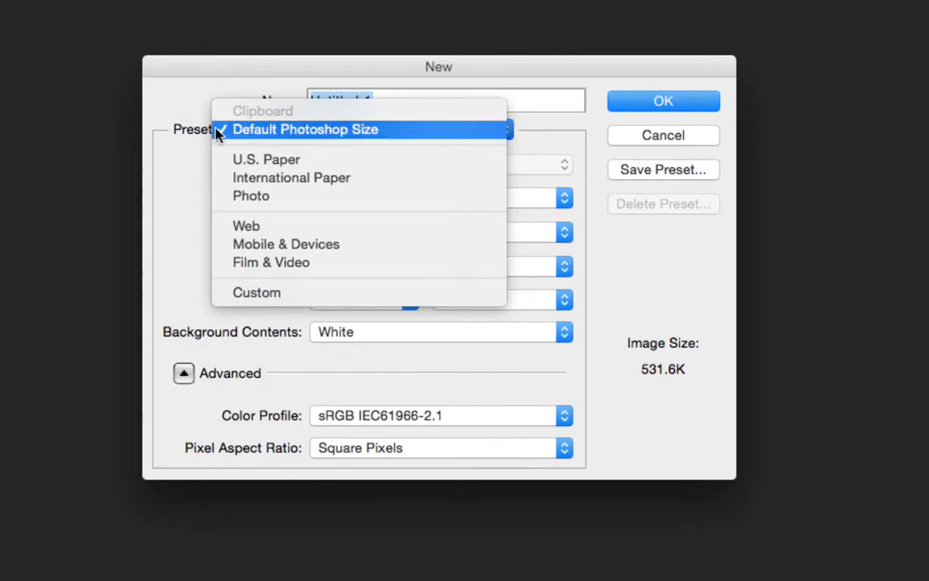
left_click(305, 129)
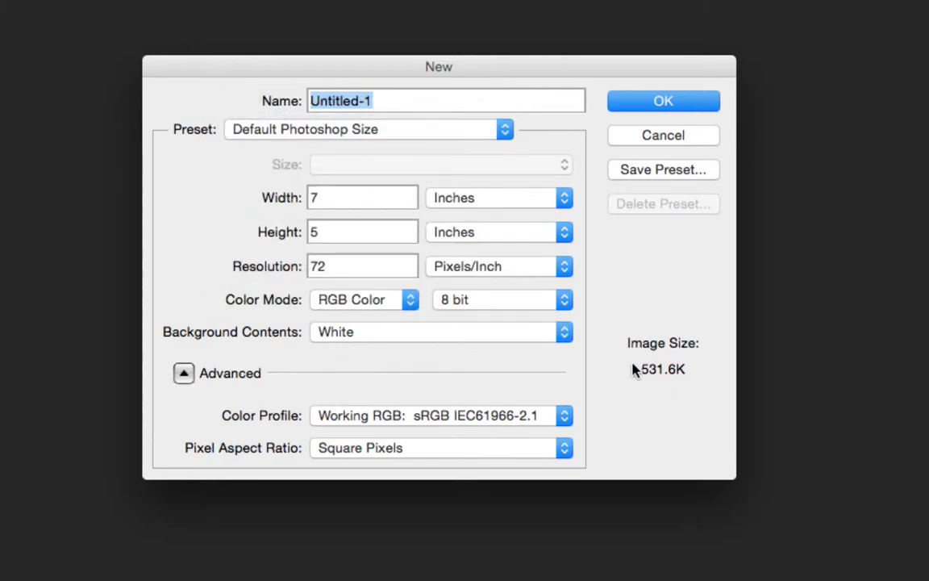
mouse_move(690, 384)
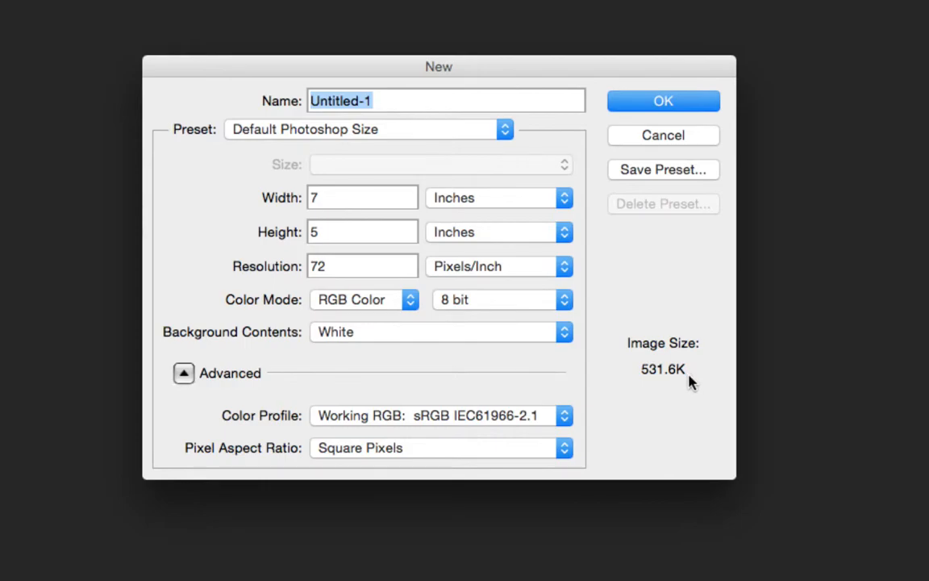
mouse_move(691, 380)
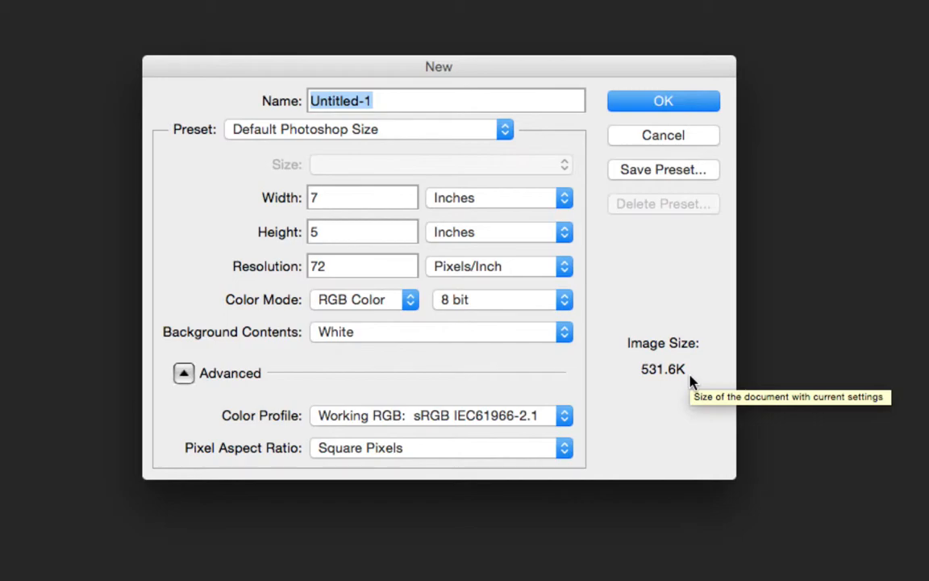
mouse_move(697, 381)
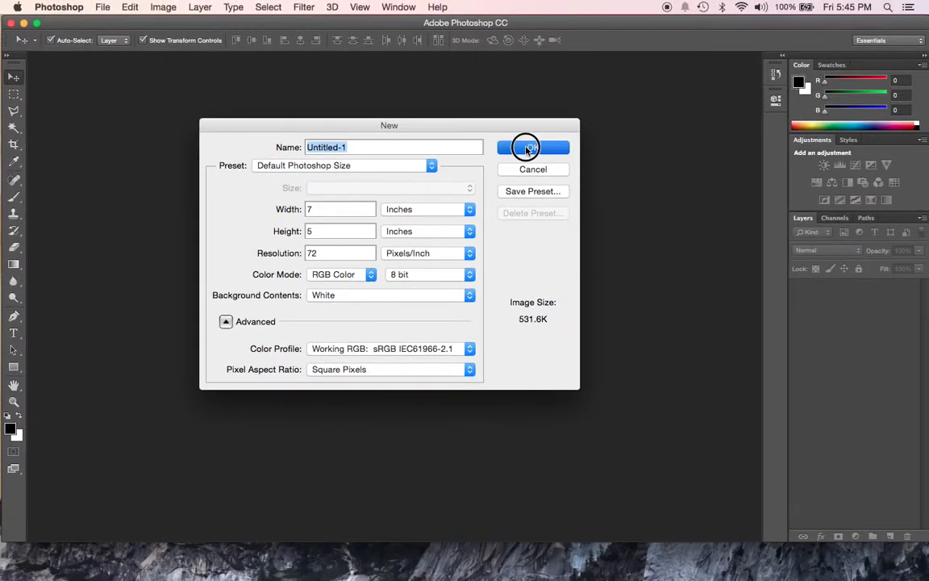
left_click(532, 147)
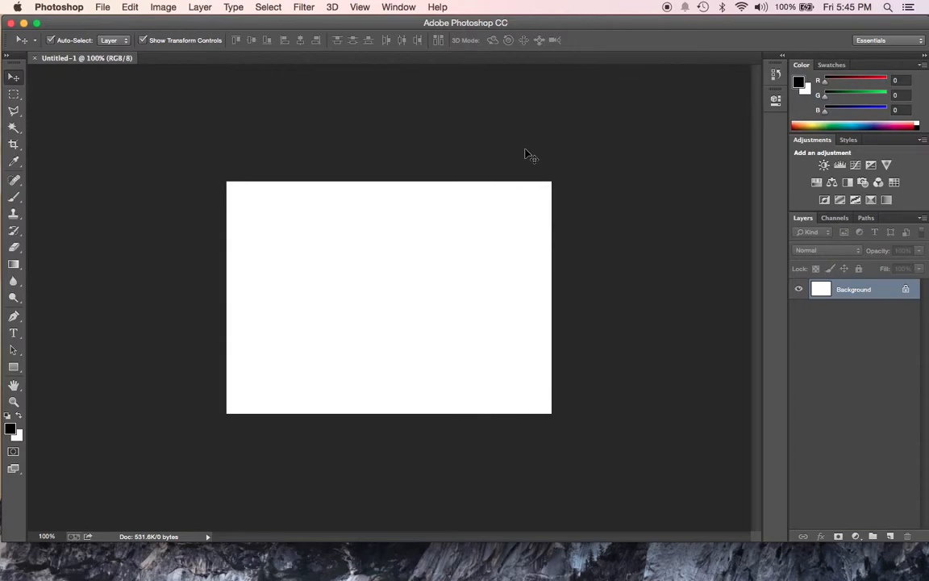
mouse_move(593, 174)
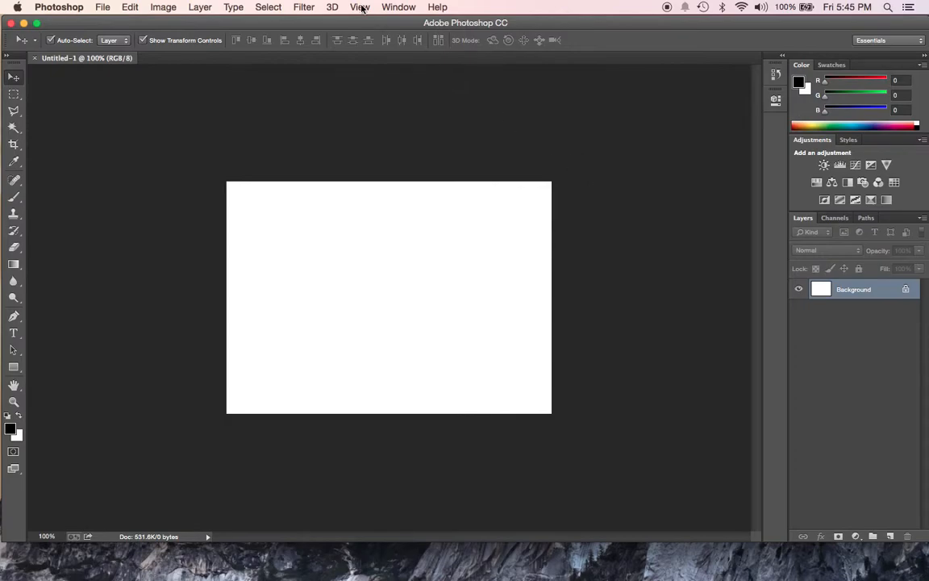
left_click(360, 6)
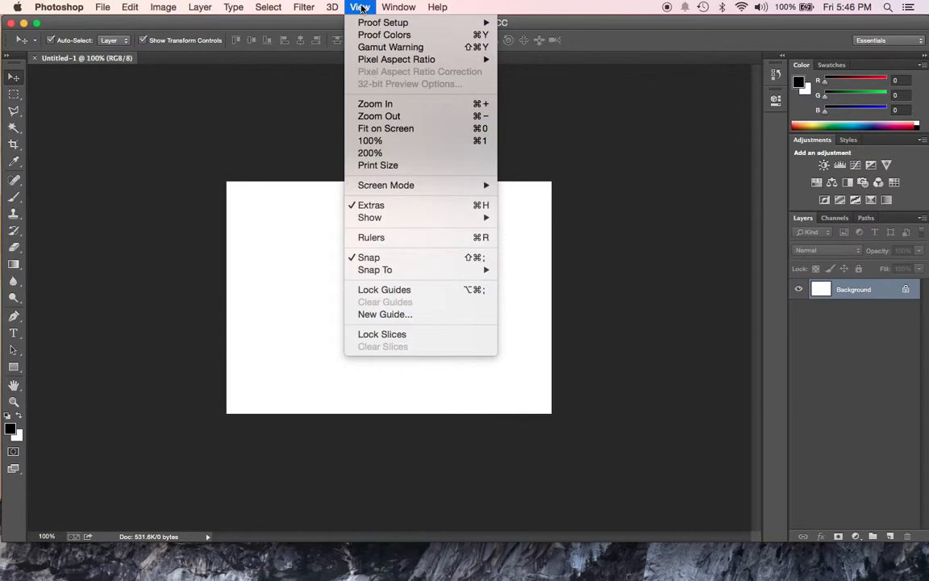
mouse_move(377, 117)
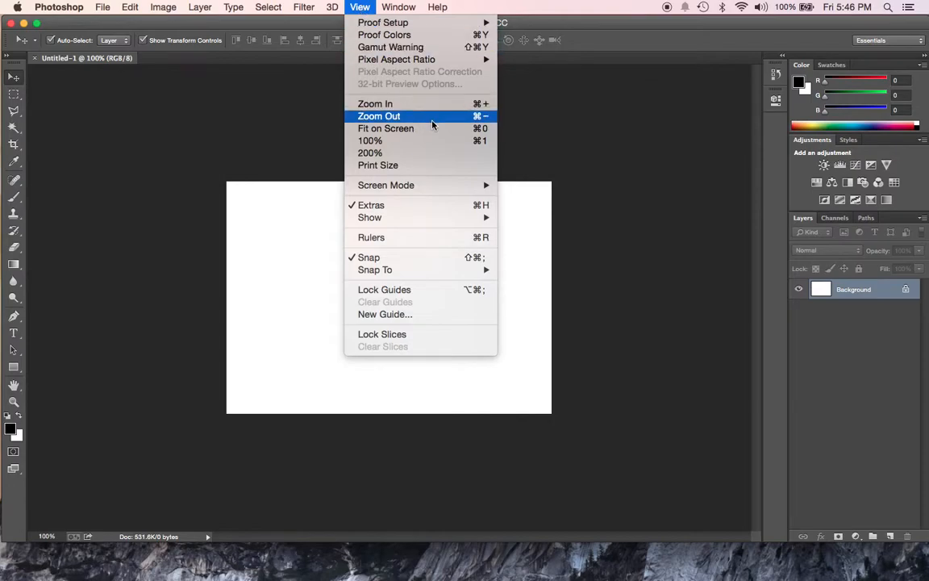
mouse_move(375, 103)
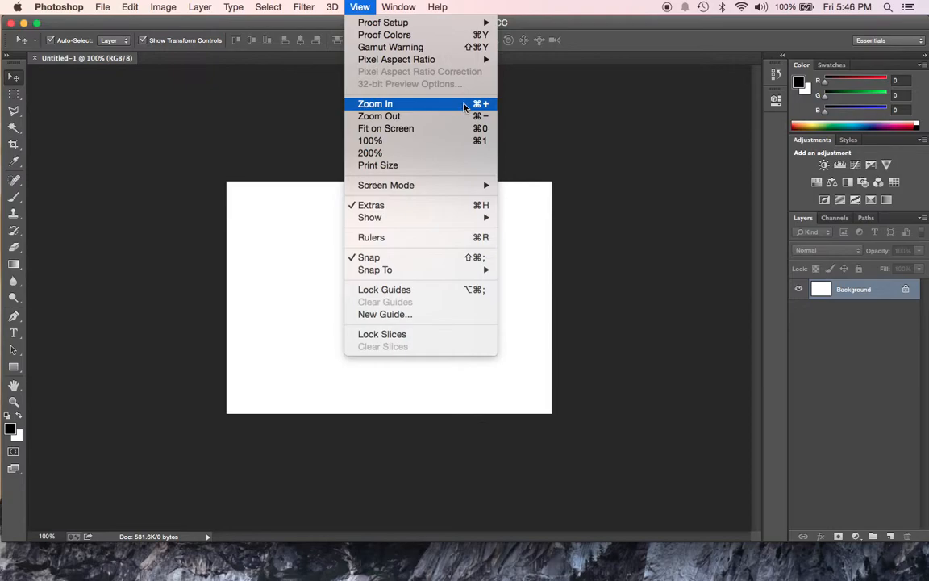
mouse_move(483, 110)
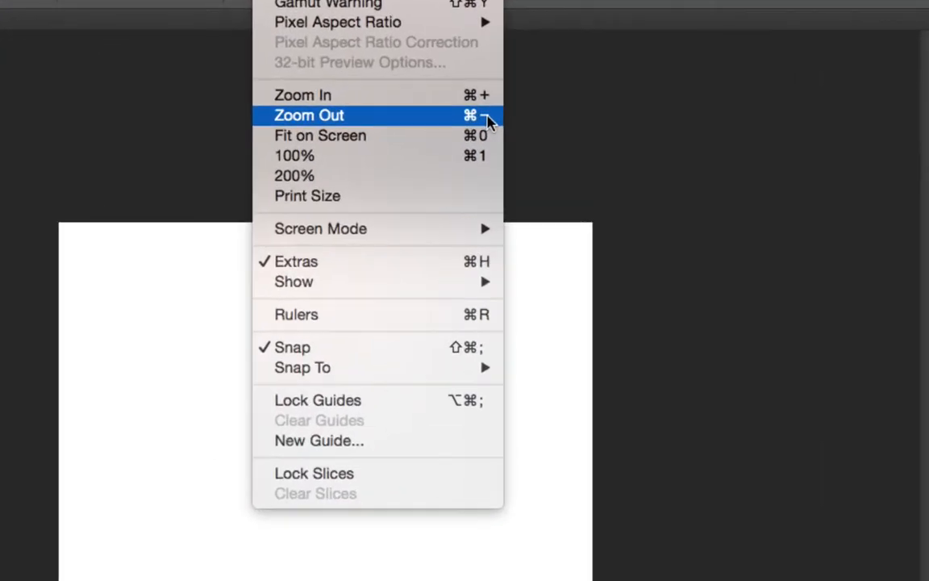
mouse_move(319, 135)
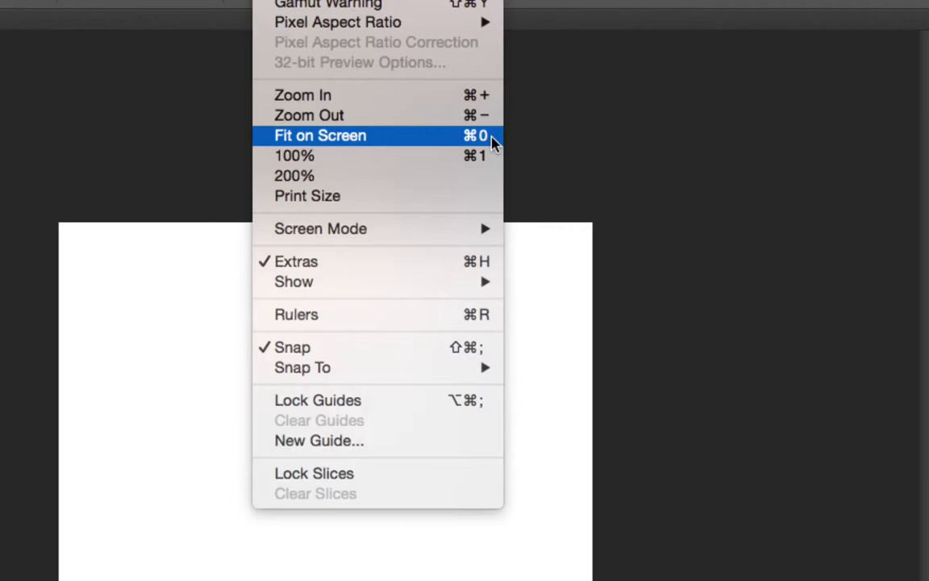
mouse_move(305, 96)
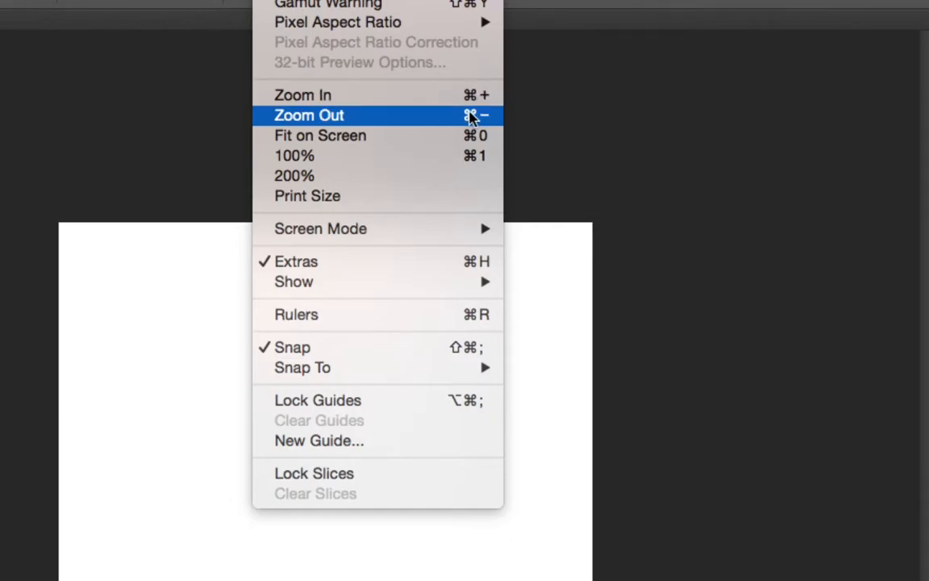
mouse_move(319, 135)
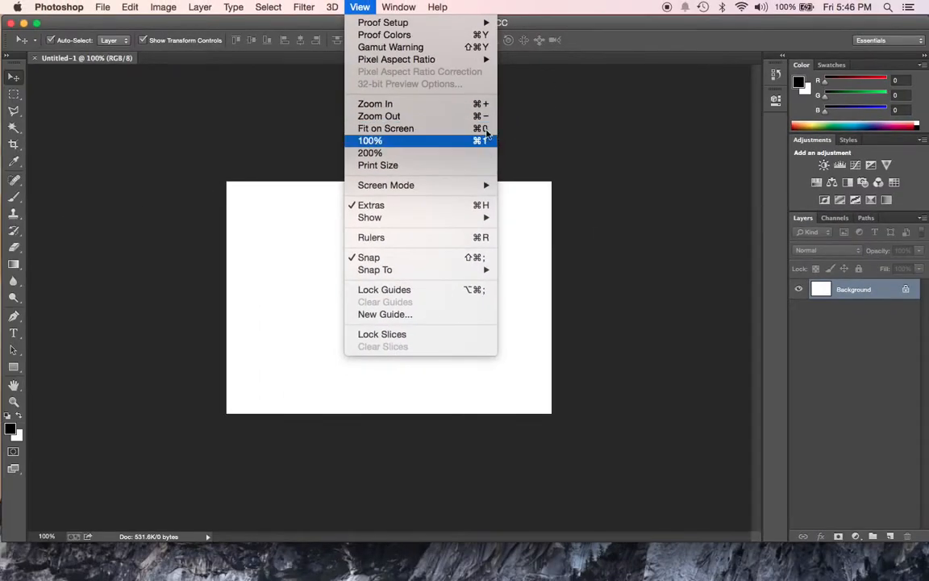
left_click(370, 152)
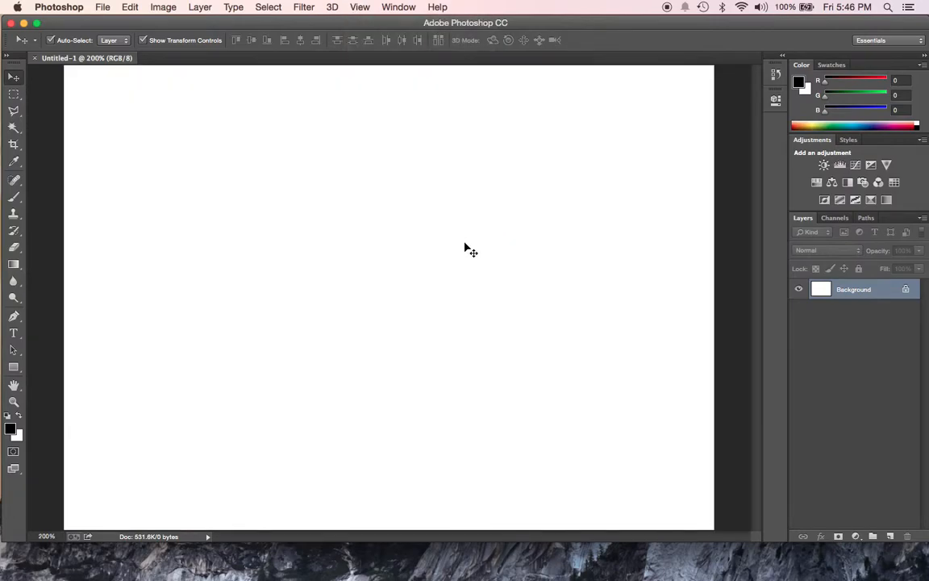
left_click(360, 6)
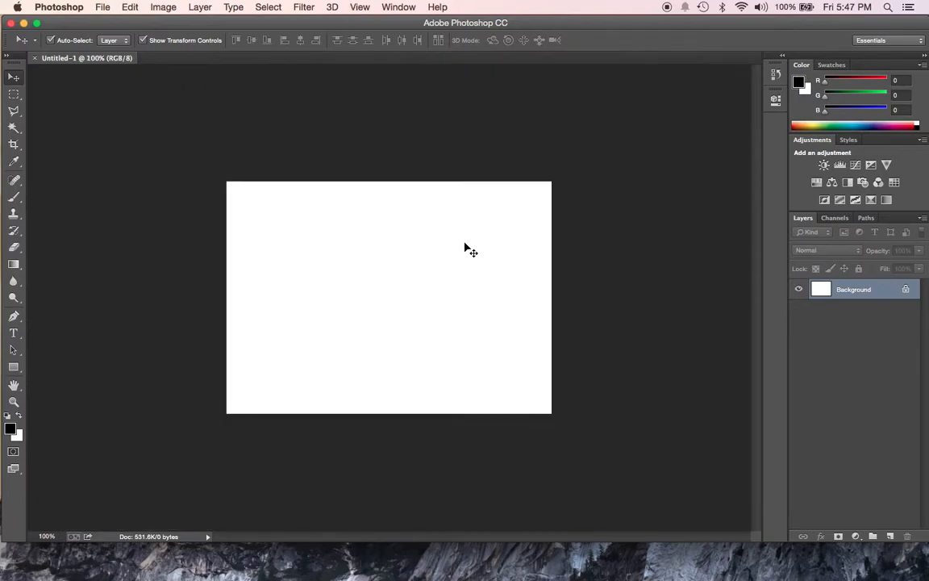
mouse_move(416, 278)
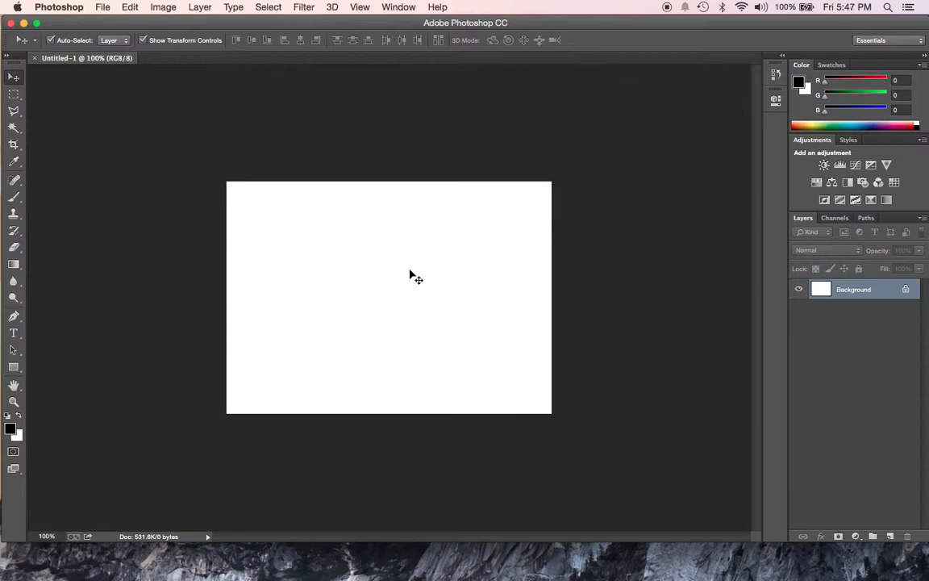
mouse_move(799, 274)
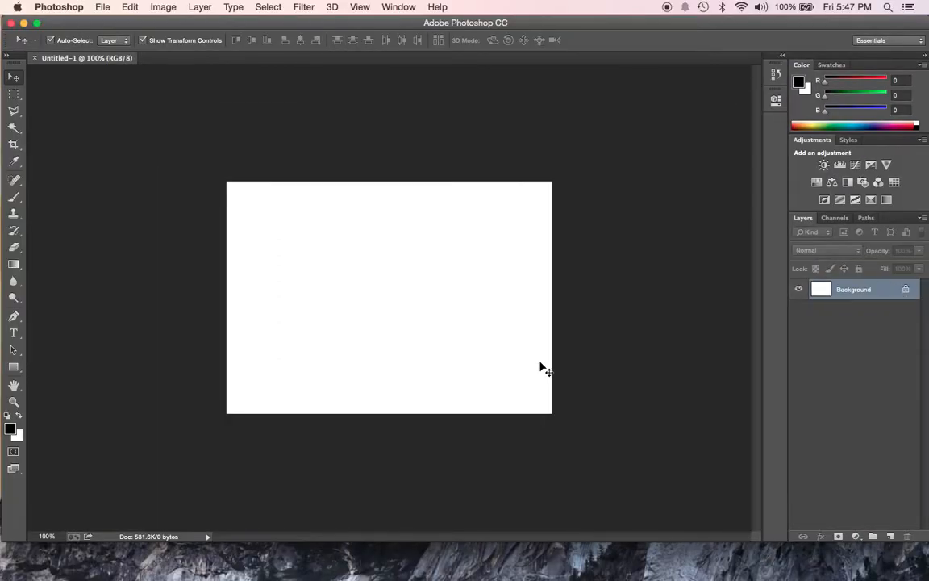
mouse_move(290, 406)
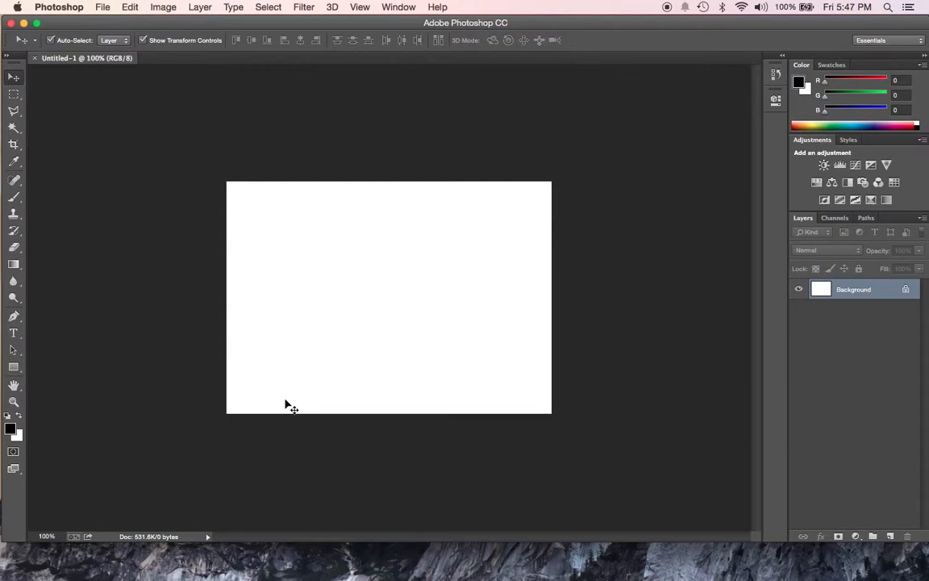
mouse_move(171, 402)
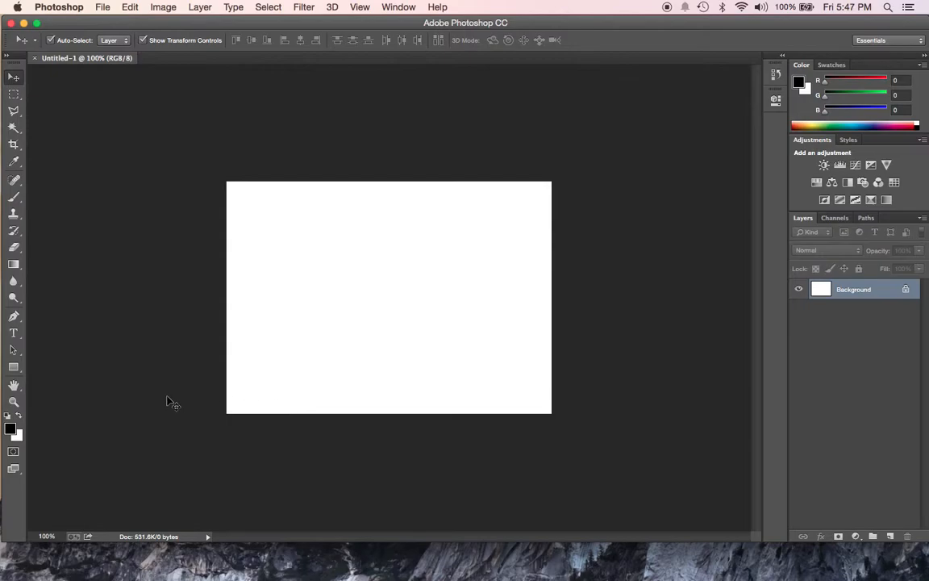
mouse_move(96, 374)
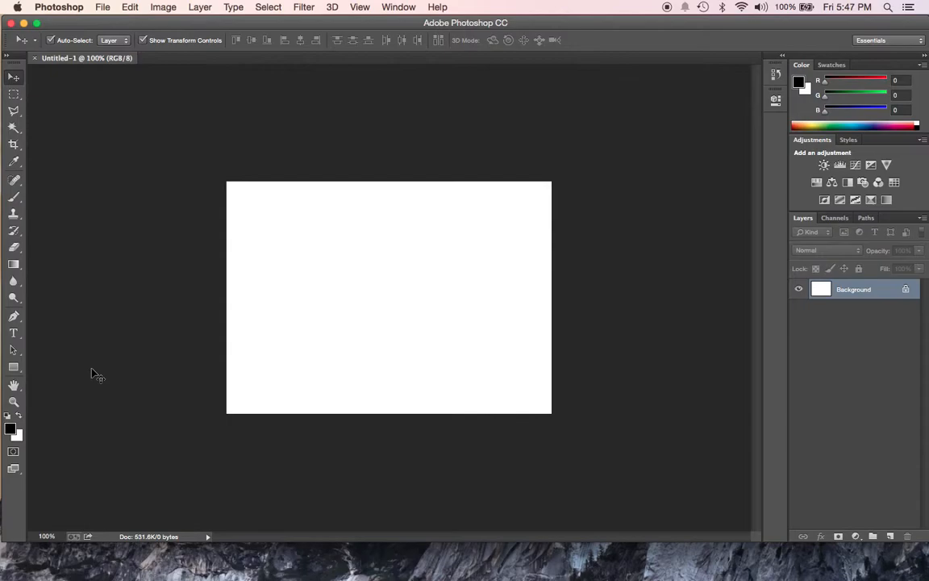
mouse_move(97, 374)
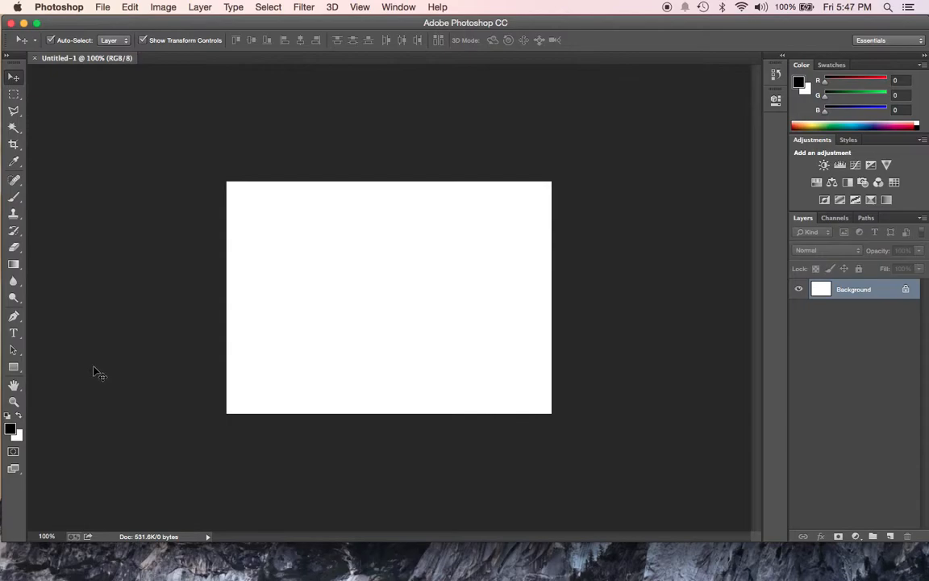
Make the Rectangle Tool the active tool.
left_click(13, 365)
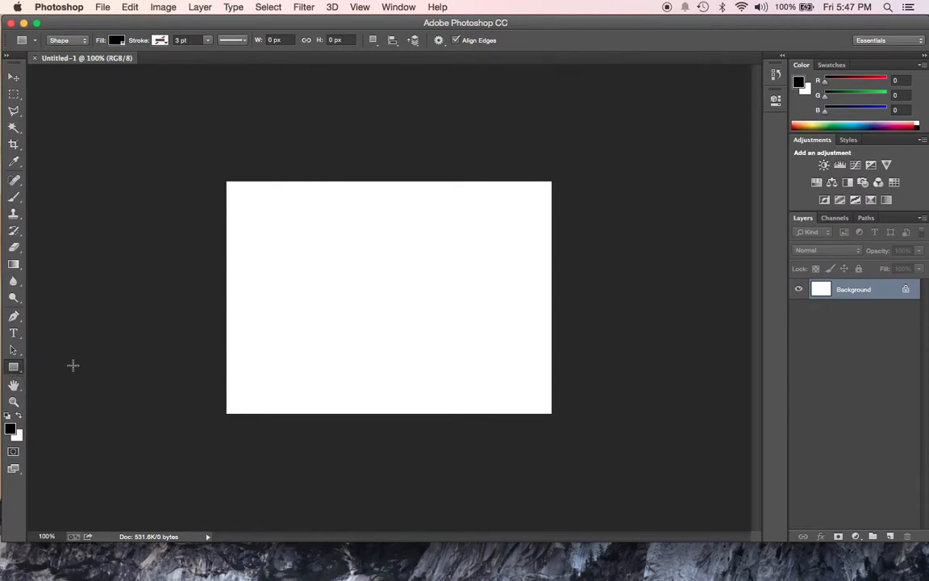
Draw a tall 109×162 px black rectangle in the upper-left canvas and bring up its fill colours.
left_click_drag(281, 233, 313, 264)
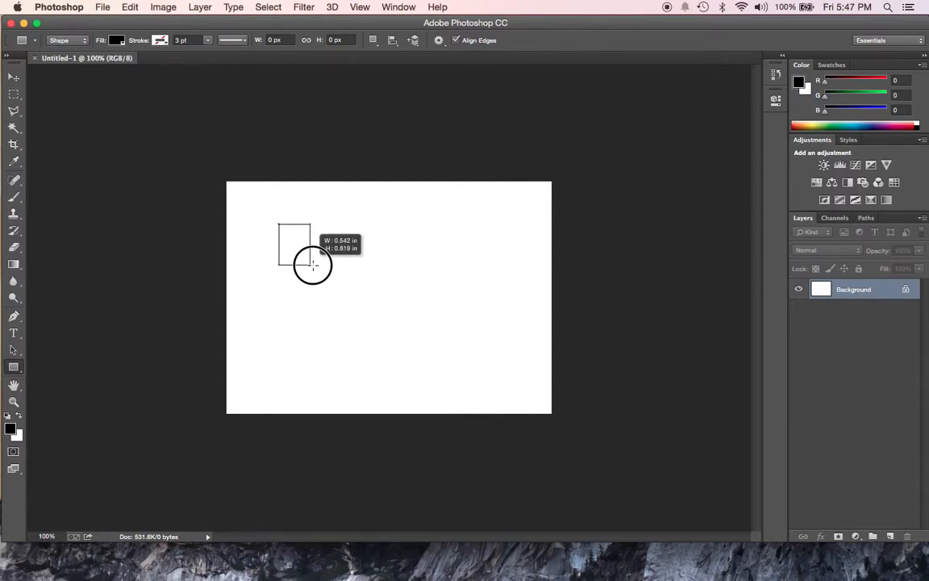
left_click_drag(309, 262, 347, 326)
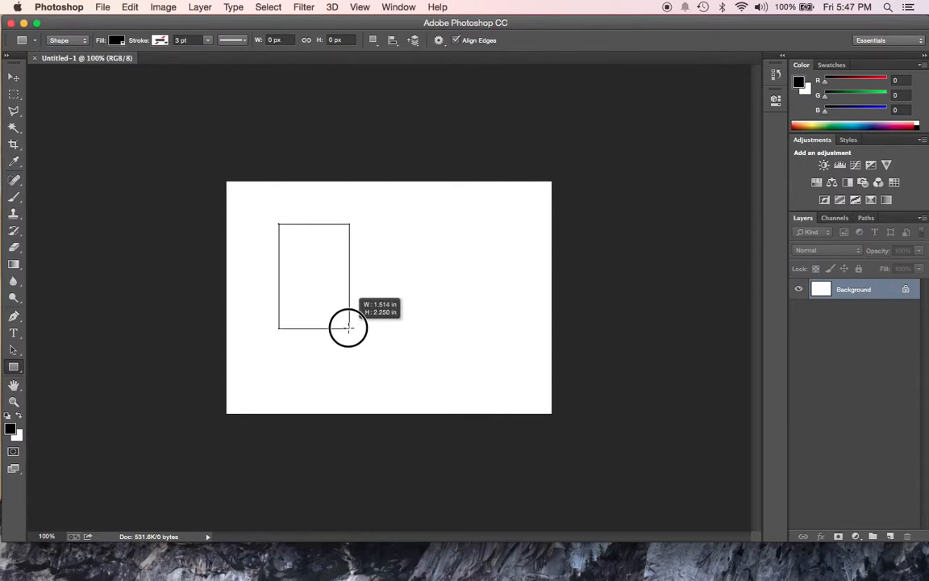
left_click_drag(279, 222, 350, 329)
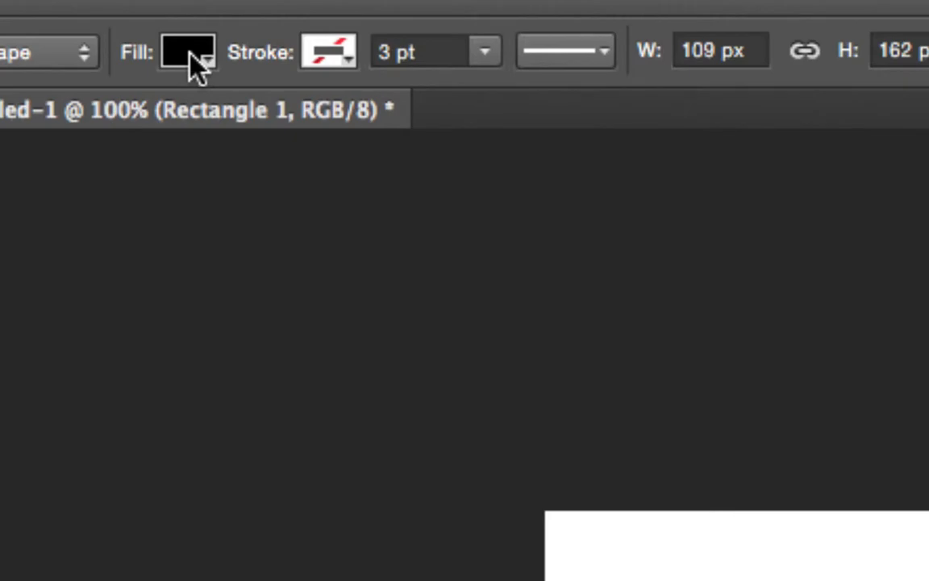
mouse_move(187, 50)
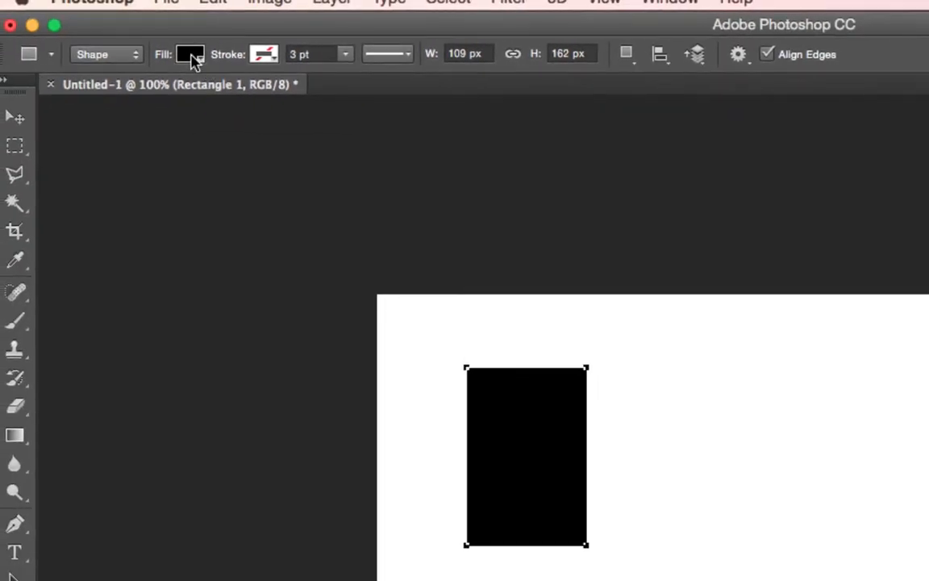
left_click(191, 54)
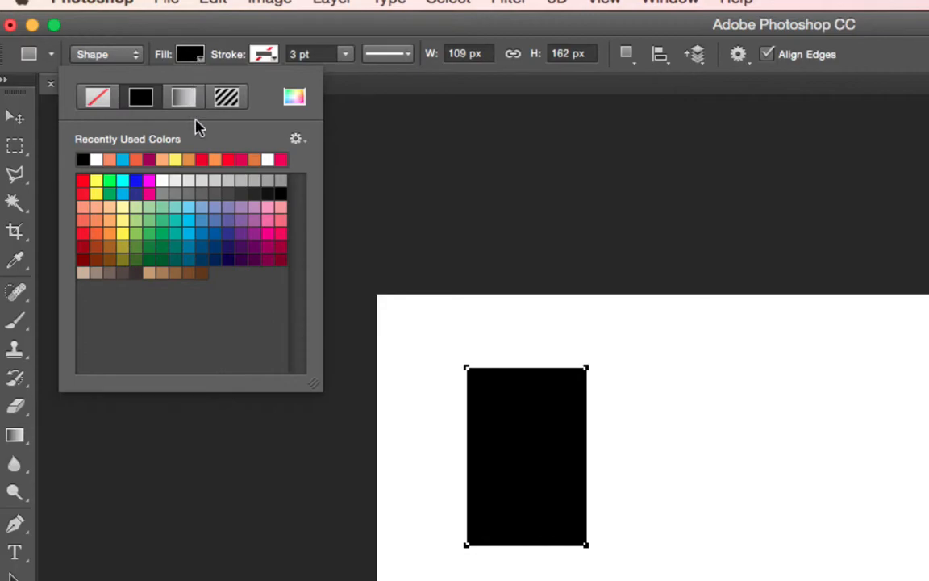
mouse_move(264, 153)
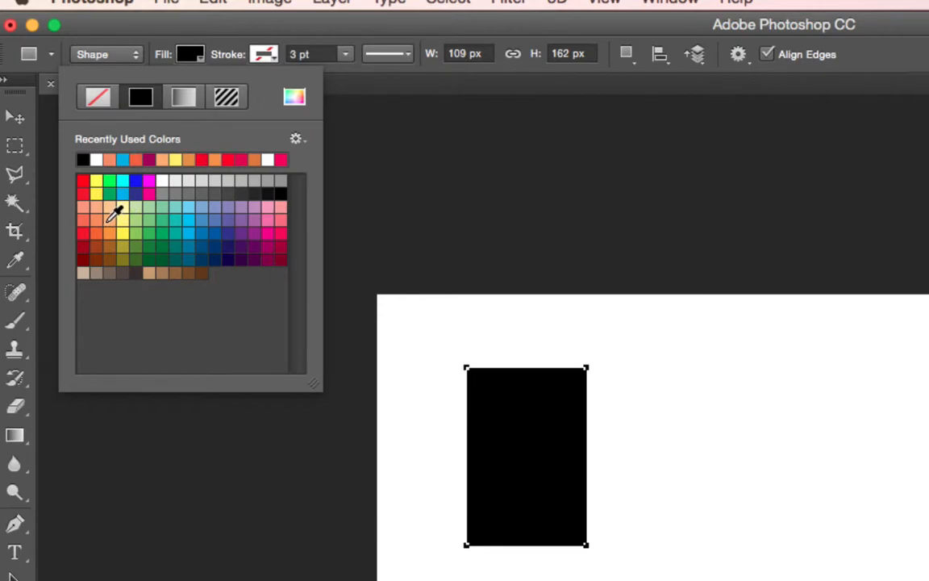
mouse_move(109, 221)
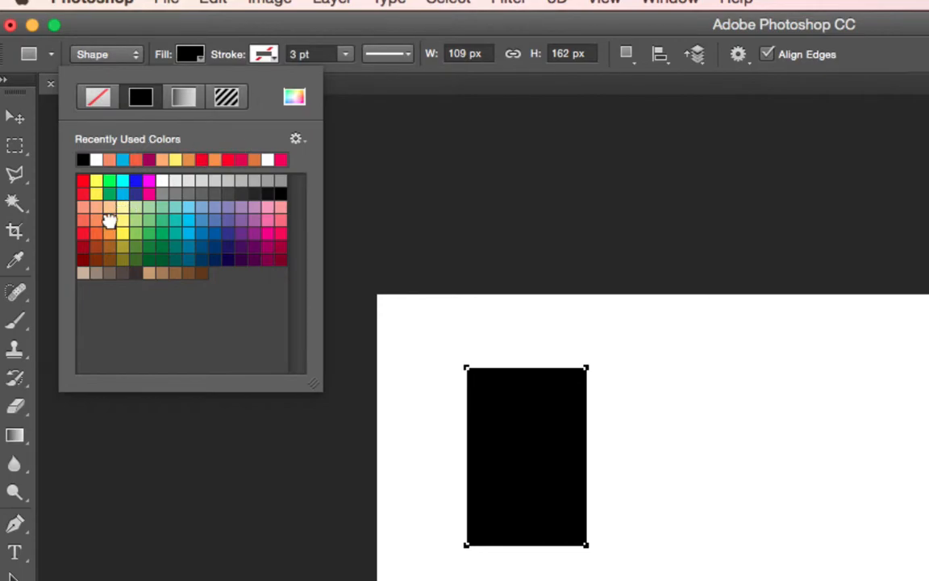
Change the rectangle's fill from black to a light orange swatch.
left_click(110, 219)
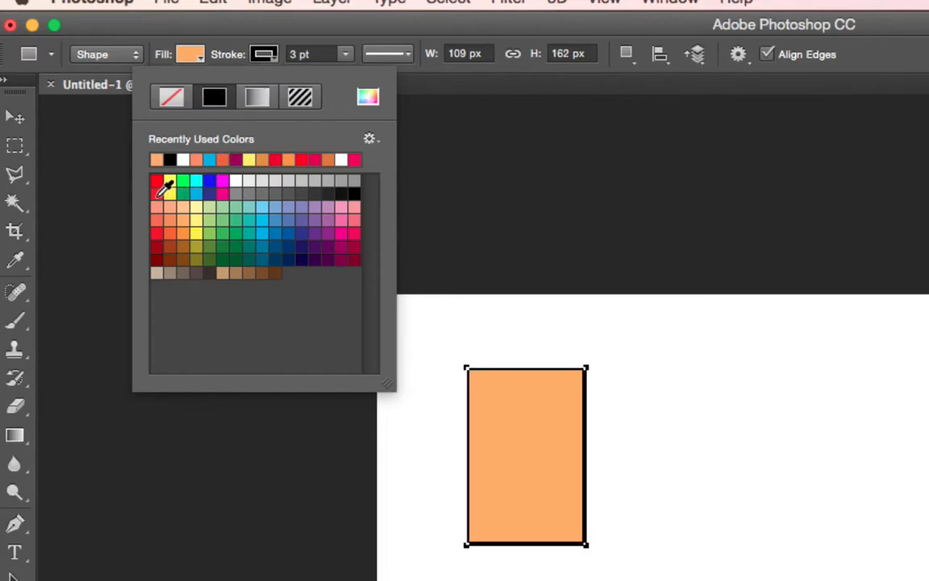
Try a red stroke, then a dark blue 3-point stroke on the orange rectangle.
left_click(294, 225)
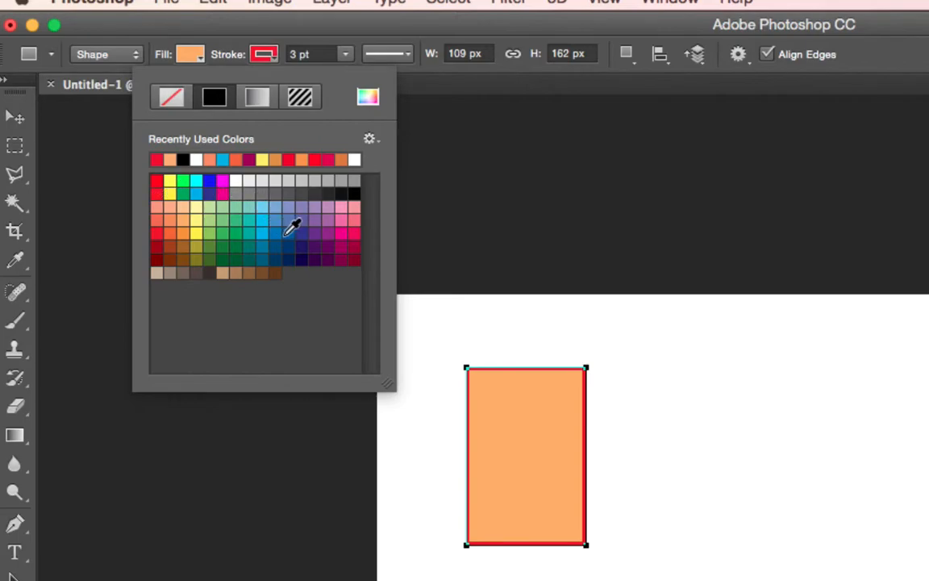
left_click(287, 234)
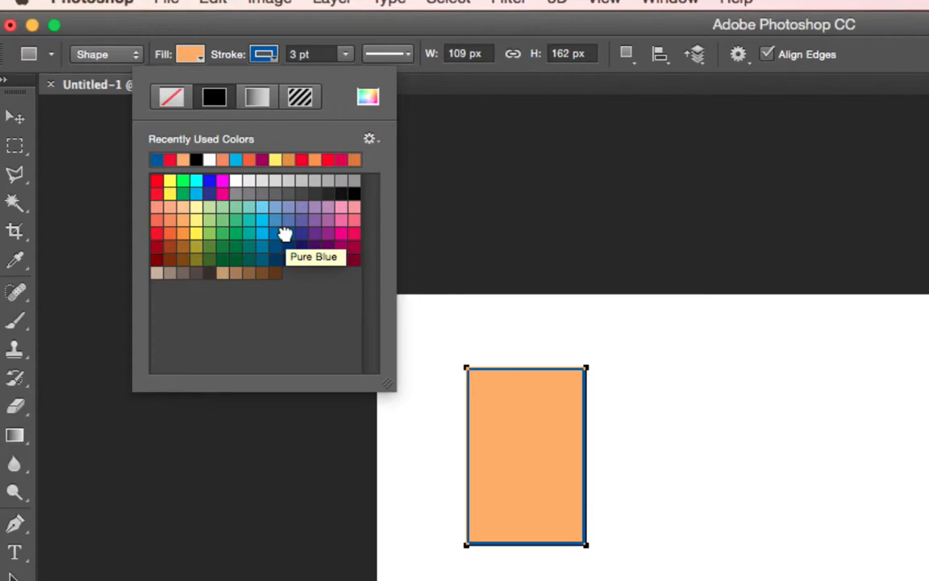
left_click(264, 55)
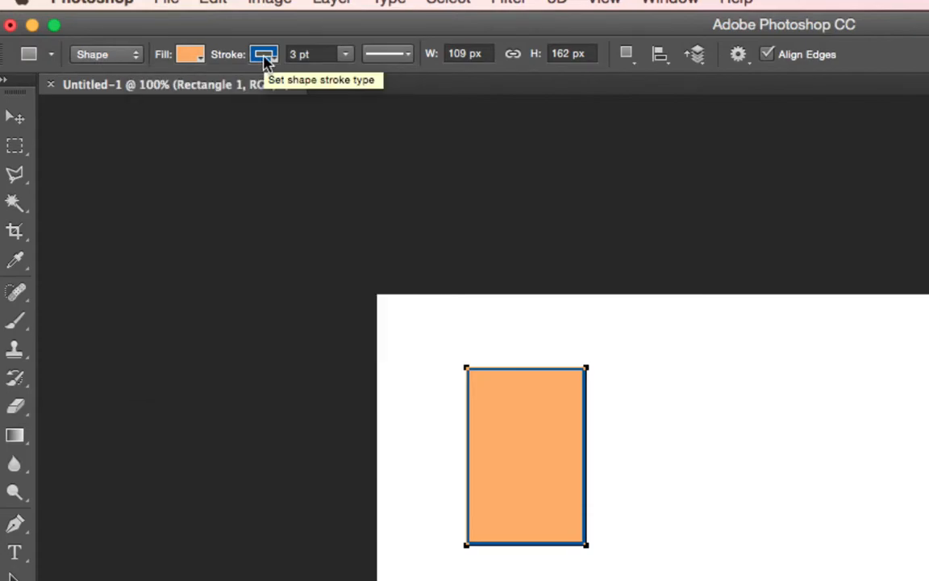
left_click(265, 54)
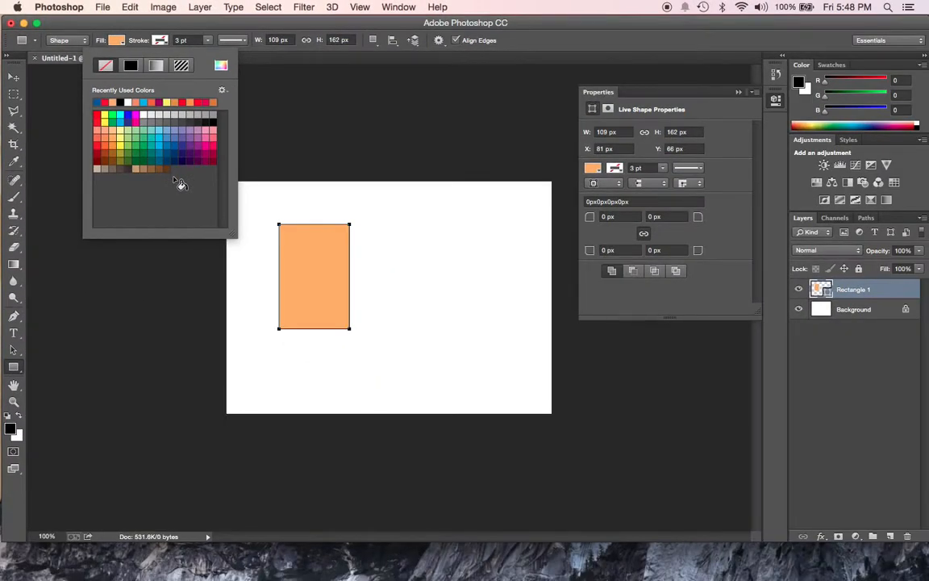
mouse_move(303, 200)
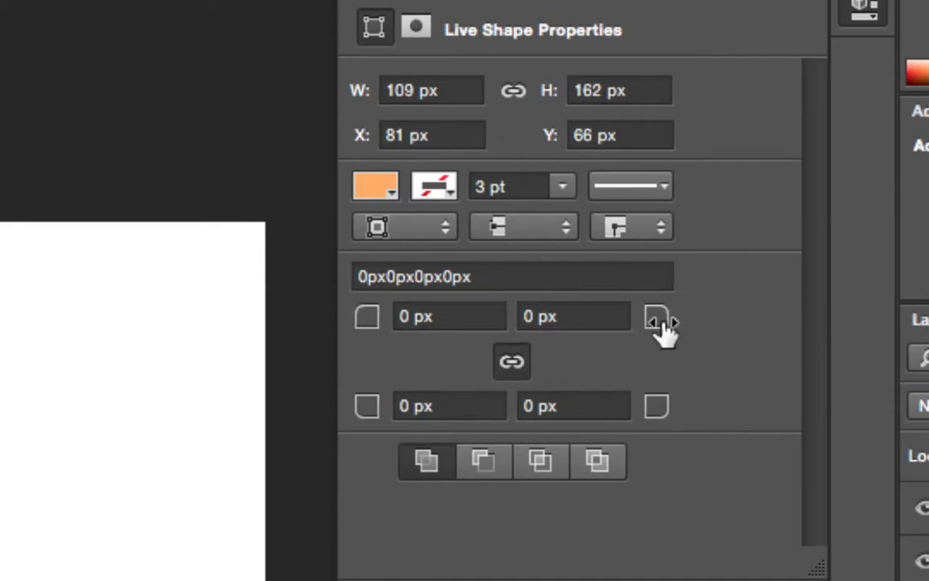
mouse_move(706, 323)
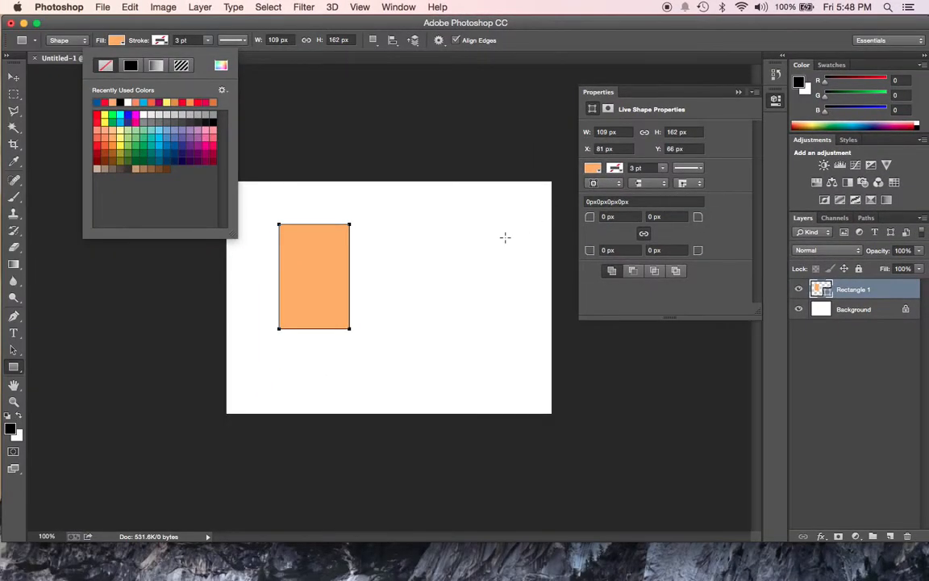
Dismiss the stroke colour choices and close the Properties panel, leaving the outline-free orange rectangle.
left_click(614, 168)
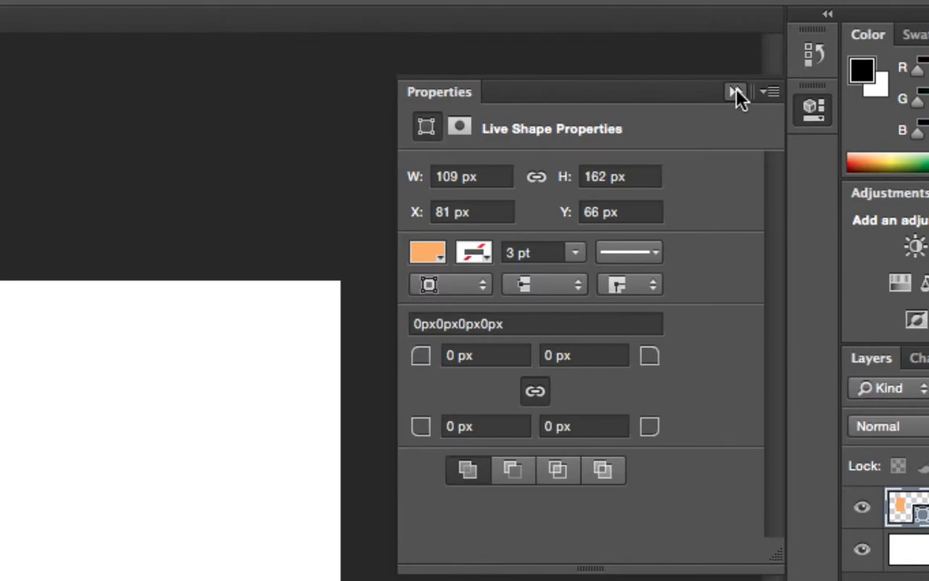
left_click(736, 90)
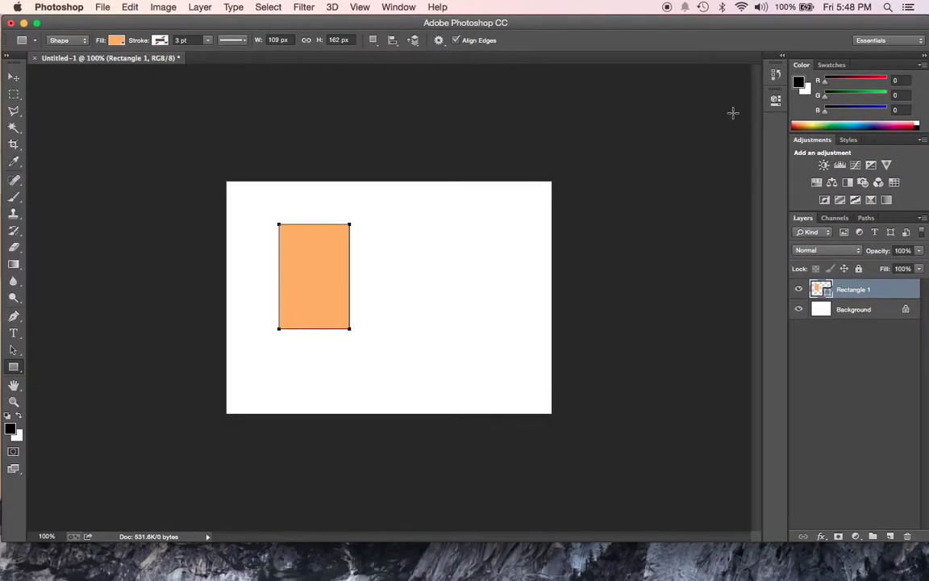